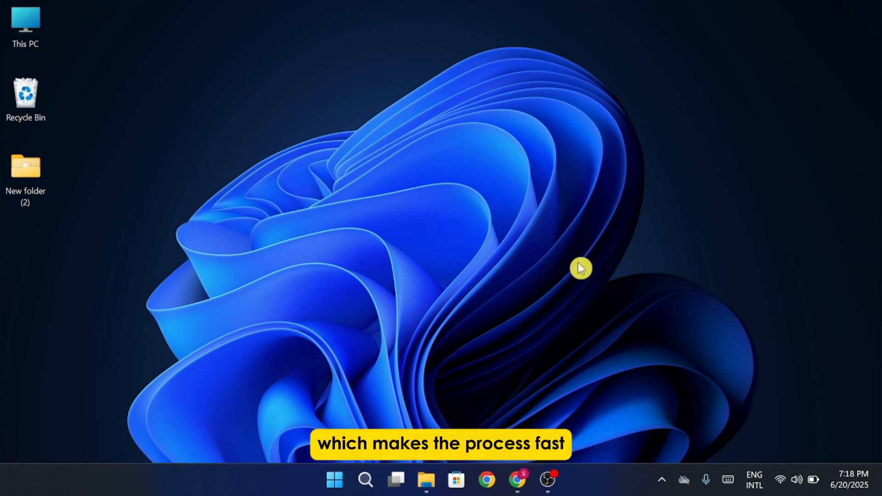
mouse_move(657, 155)
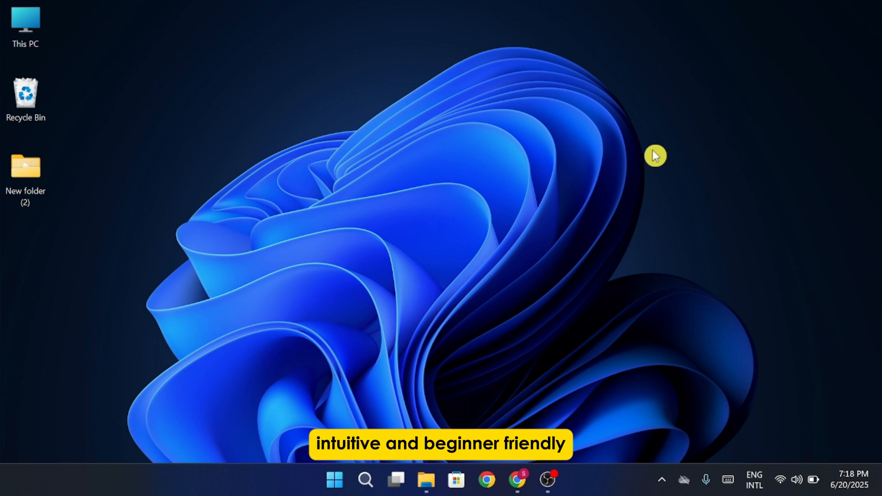
mouse_move(592, 205)
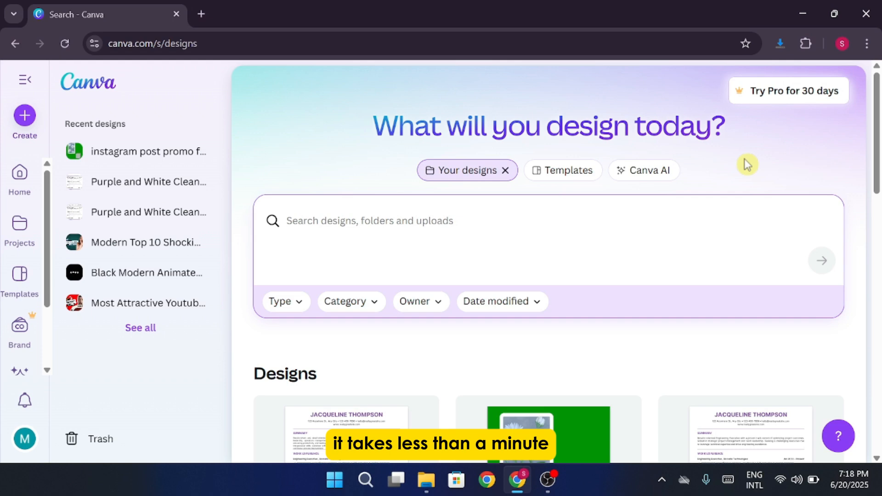
mouse_move(650, 177)
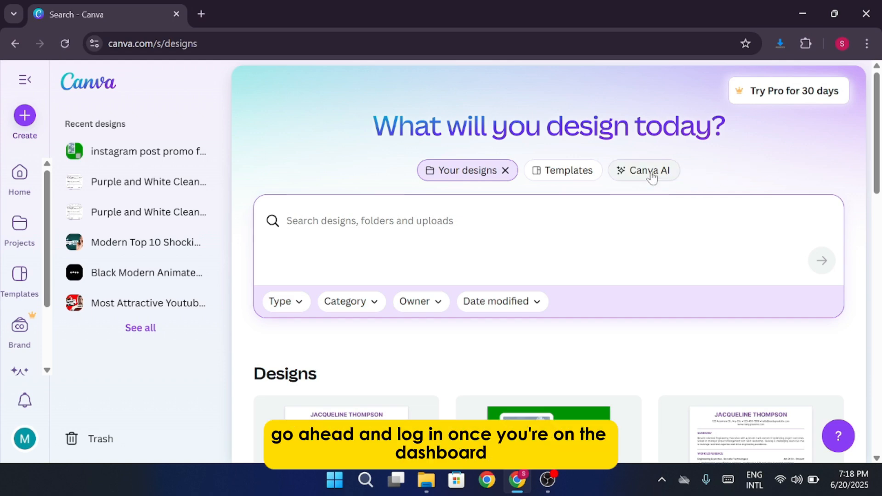
Go from the Canva home page to the Canva AI creation page.
click(650, 171)
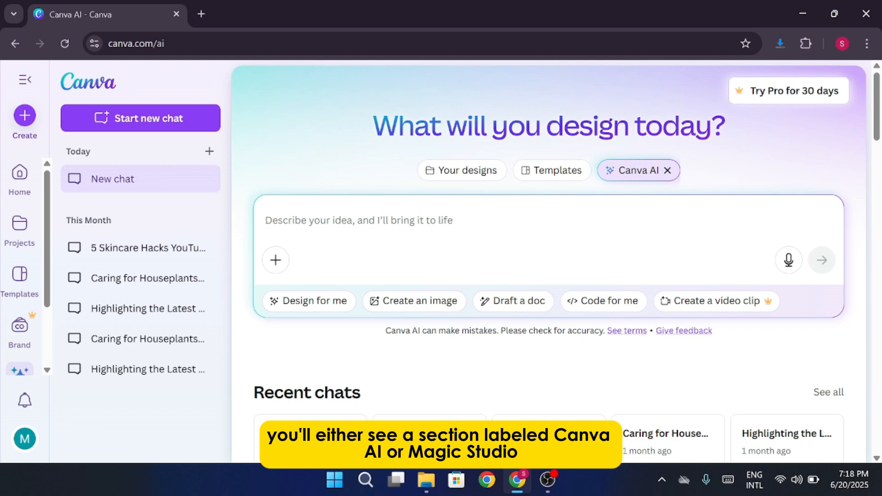
Enter a prompt about a cute cat walking down the street and submit it.
click(366, 221)
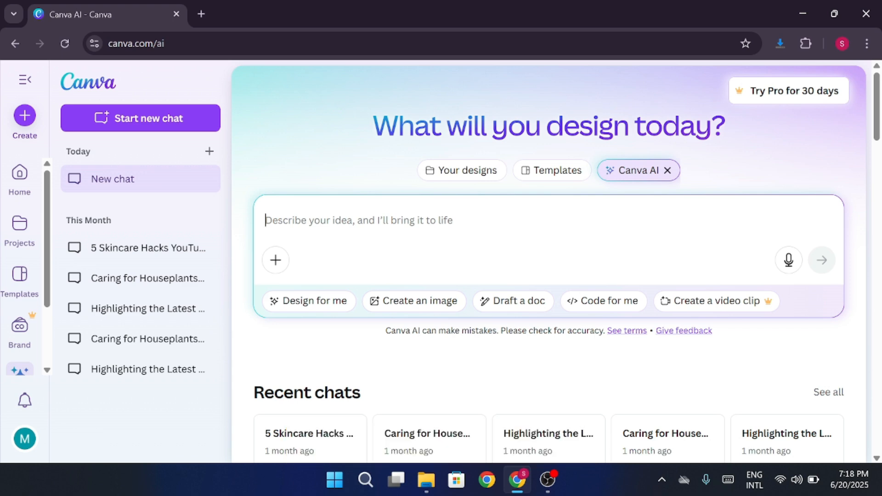
text(create a video o)
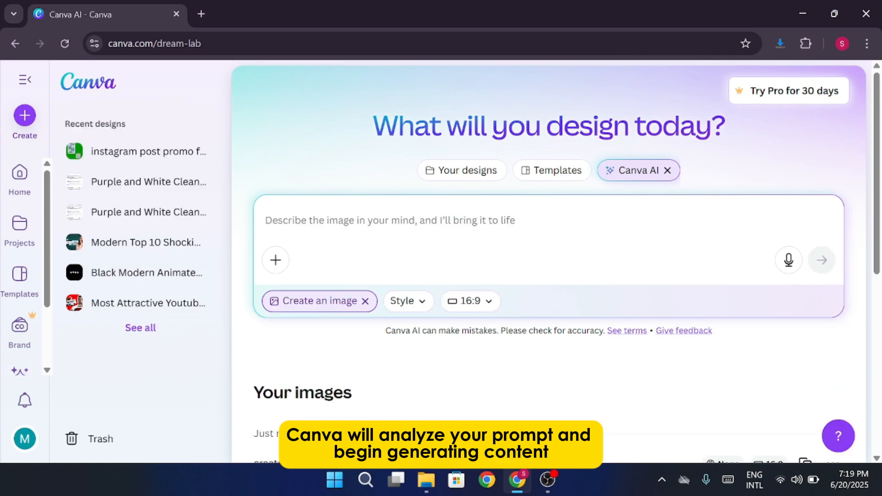
scroll(down, 3)
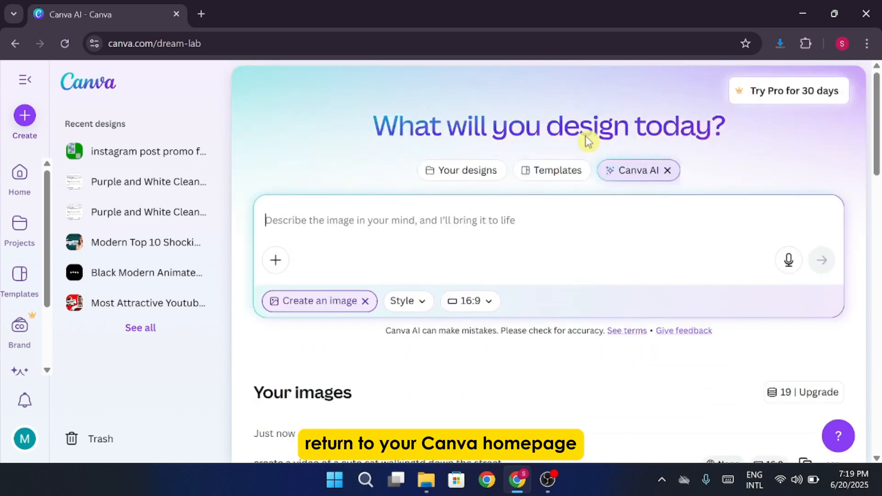
Create a new blank 72 × 26 in custom-size design in its own editor tab.
click(461, 170)
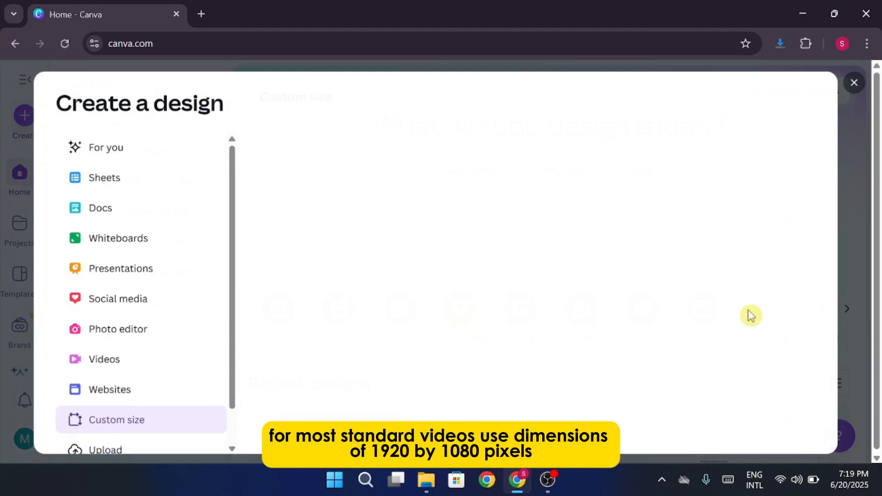
click(116, 420)
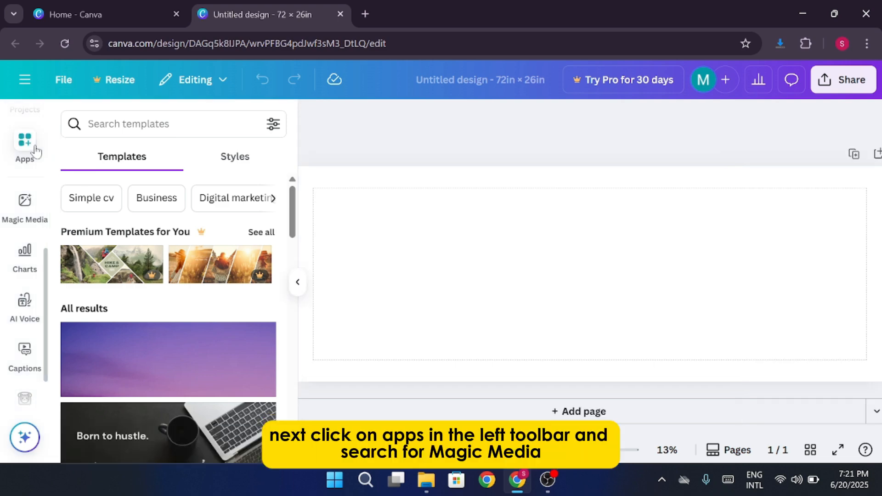
Search the Apps panel for 'magic media' and open the Magic Media app.
click(24, 140)
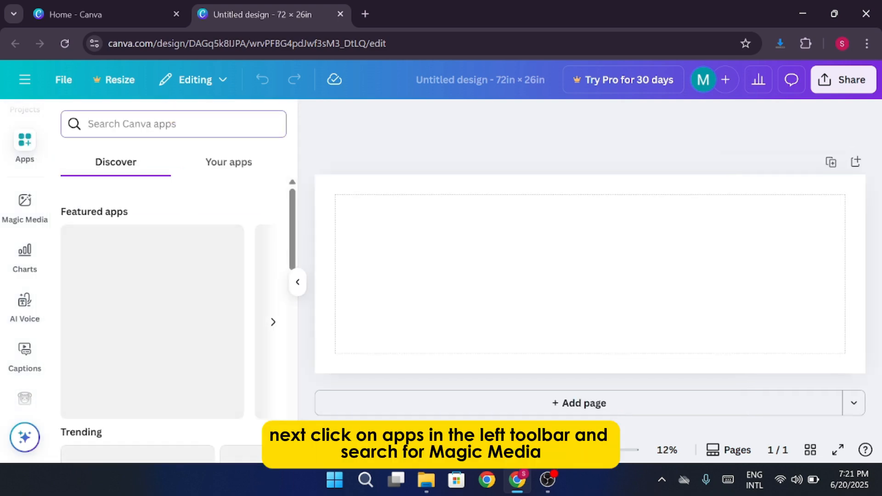
text(magic me)
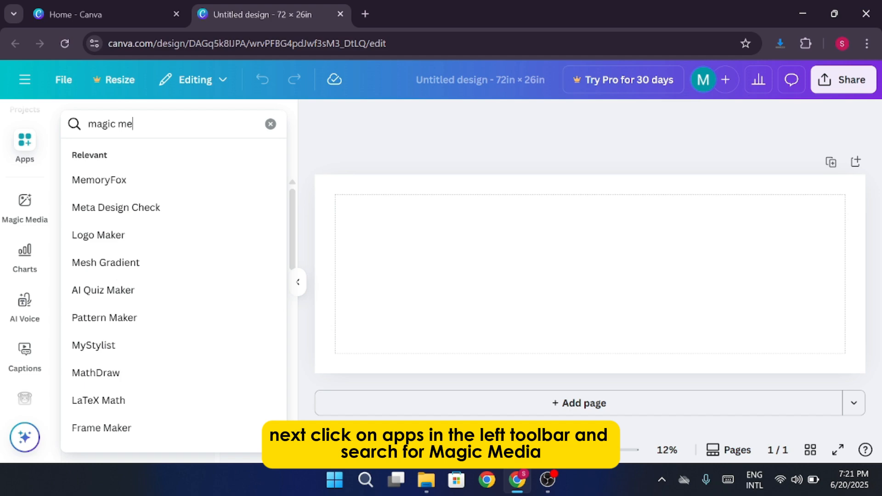
text(dia)
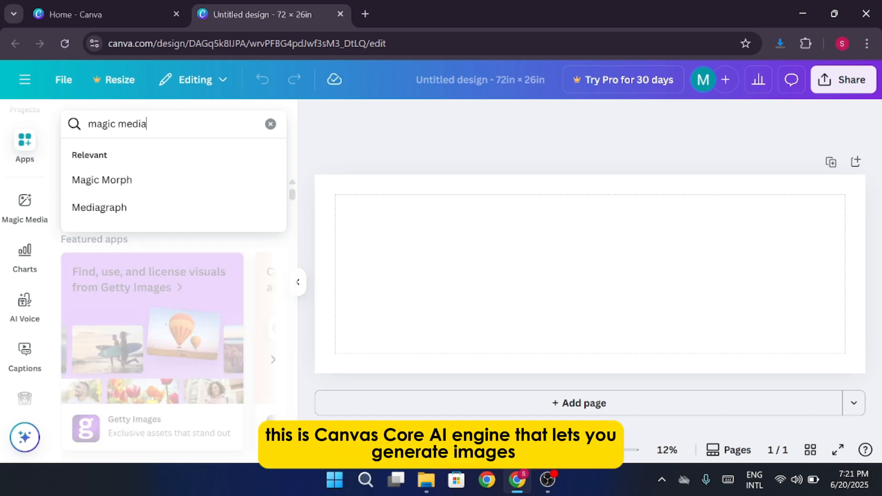
key(Enter)
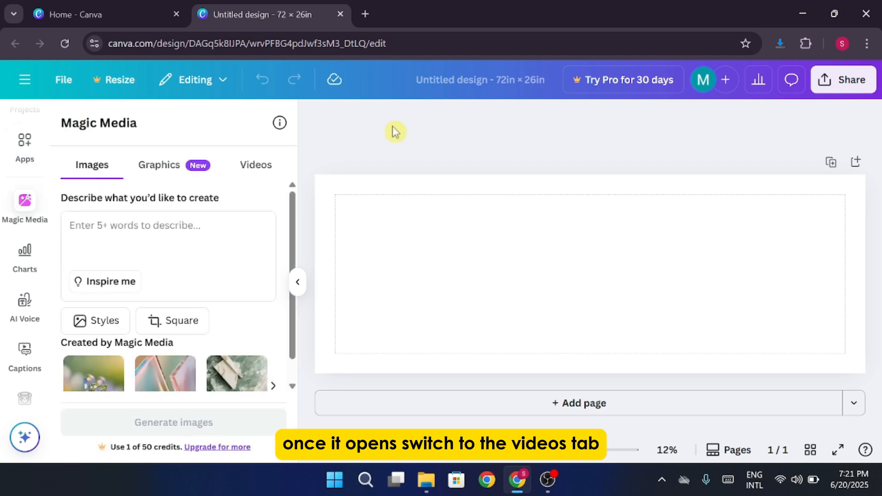
Generate a Magic Media video of puppies playing in a sunny park with flowers and blue sky.
click(255, 165)
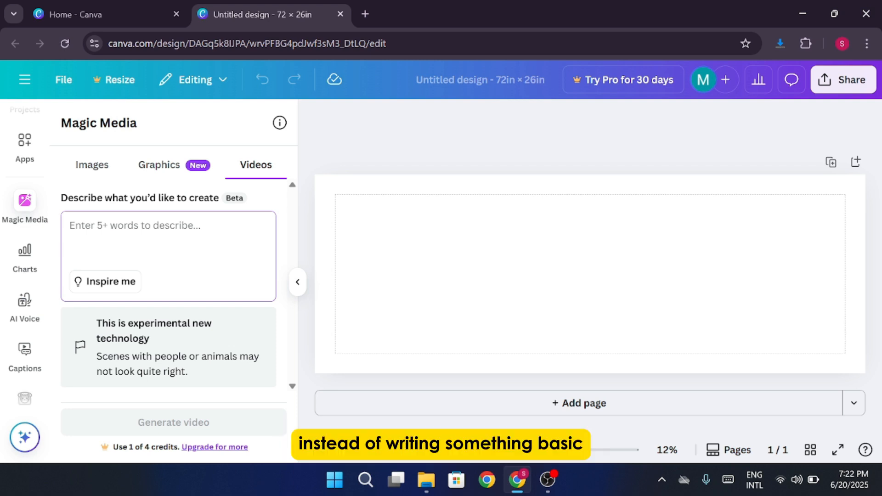
text(flowers around, a clear blue sky above, and joyful expressions on their faces — captured in a high-resolution, cinematic style)
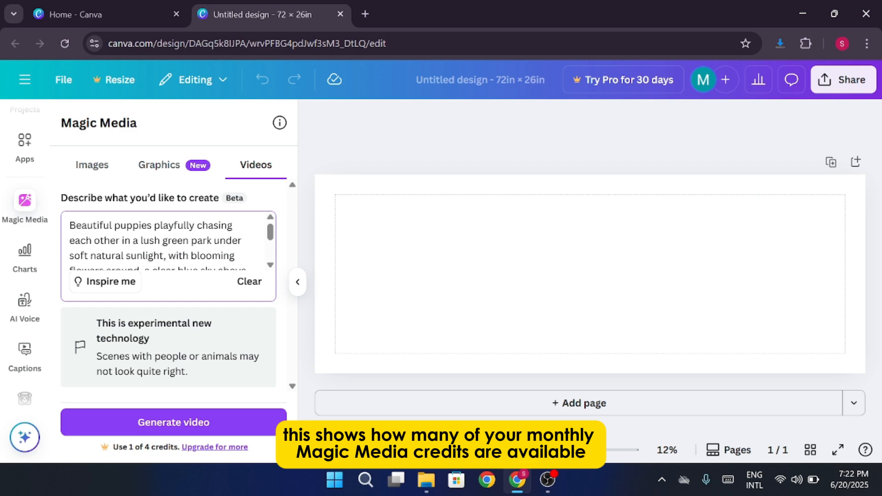
click(173, 422)
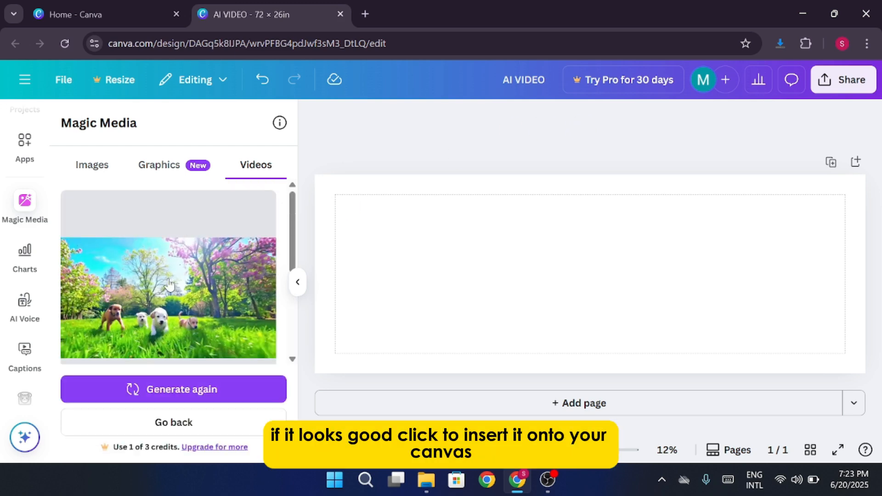
Insert the generated puppy video on the page and enlarge it to fill the page height.
click(169, 284)
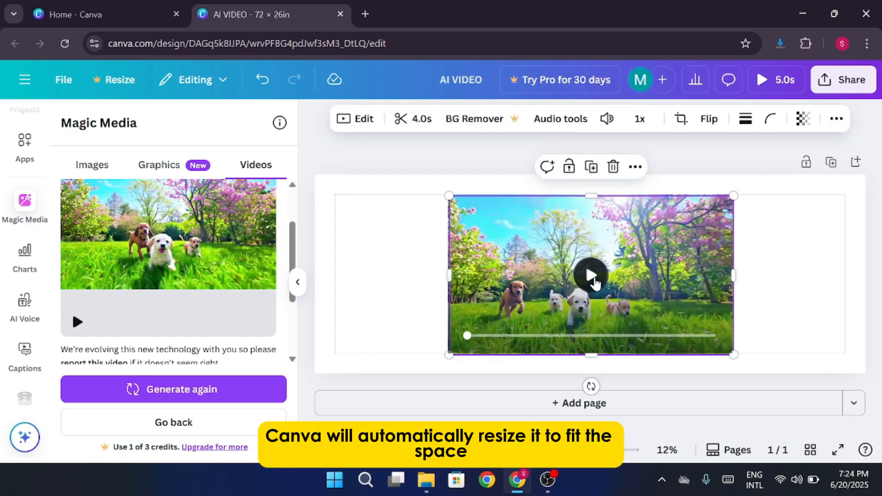
drag(449, 196, 382, 158)
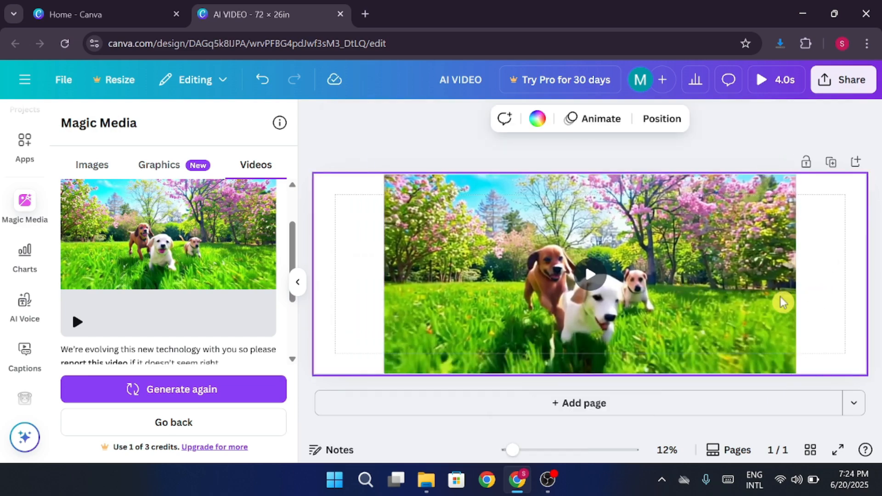
click(590, 273)
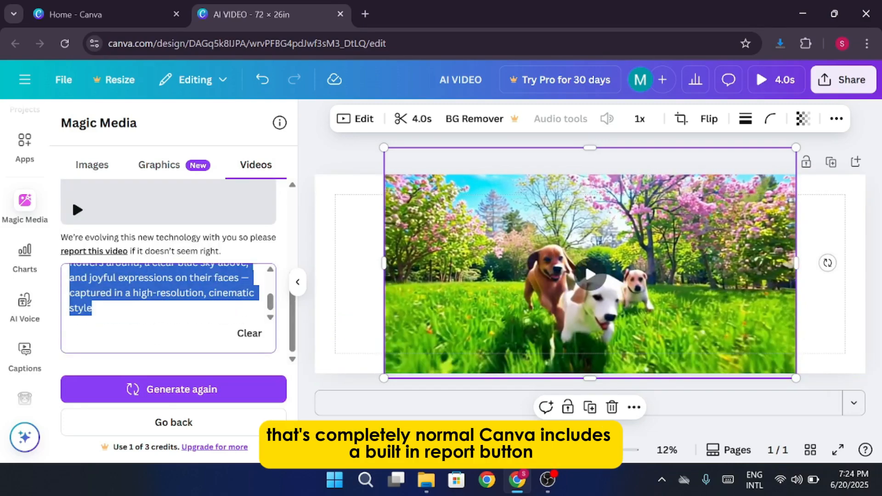
Clear the previous video prompt in Magic Media.
click(249, 334)
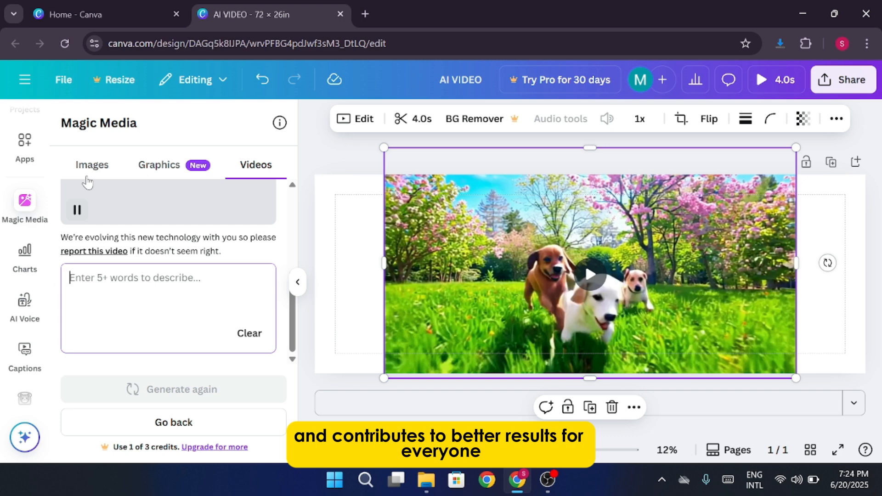
click(92, 166)
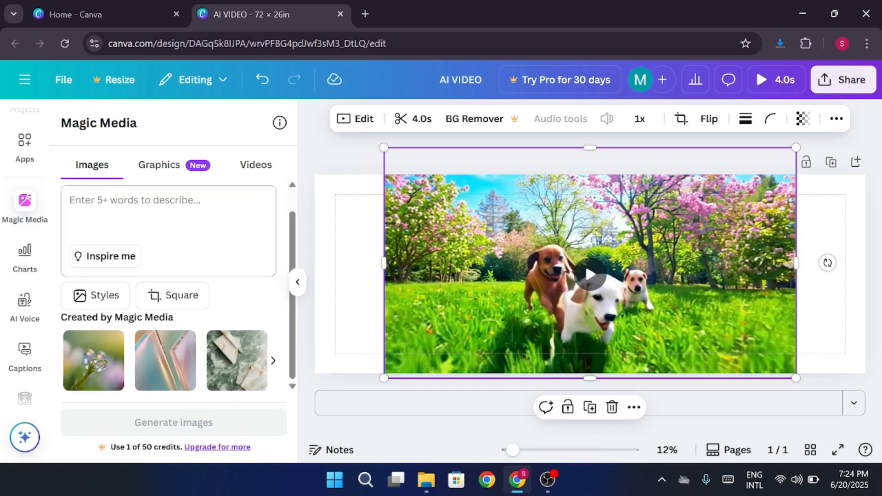
Generate a runway video of a front-view model in gold clothes posing with a hand on the hip.
click(173, 422)
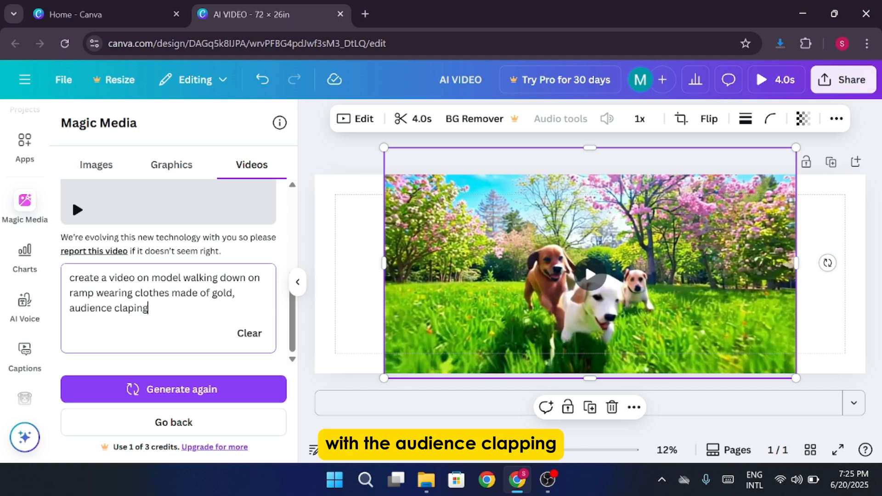
click(172, 390)
text(, a long video clip and goog,)
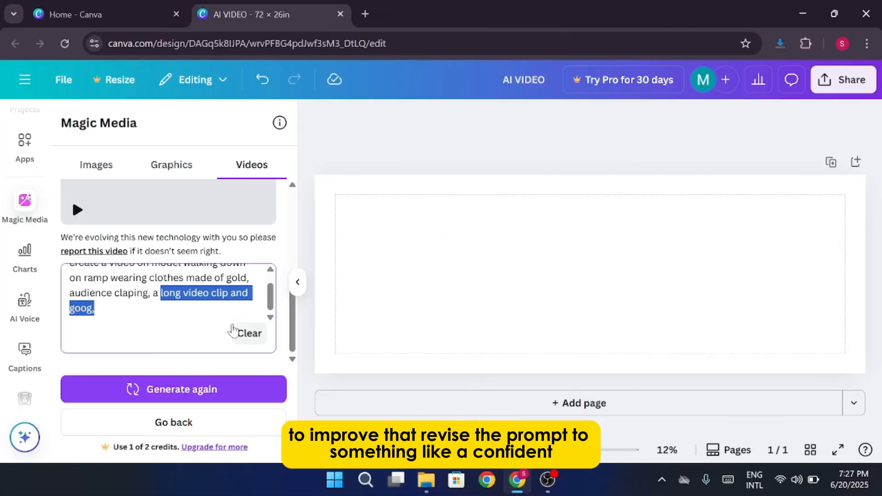
text(a front view shot without)
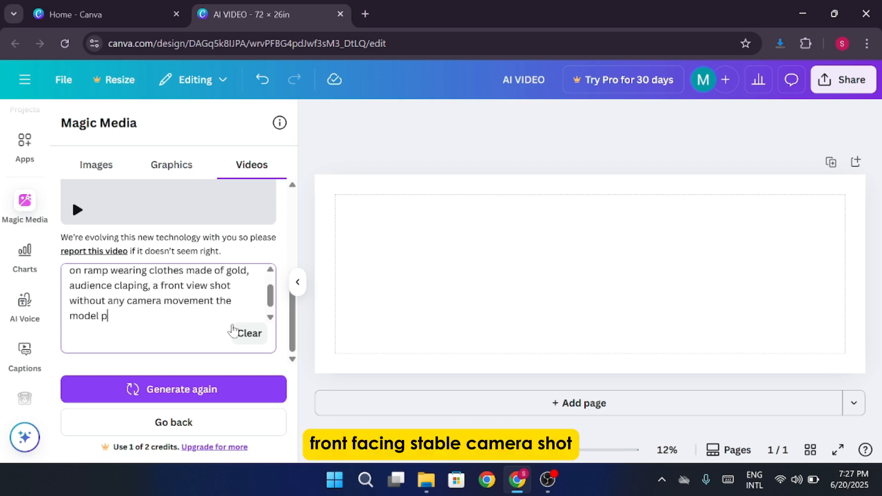
text(oses with her hand on her)
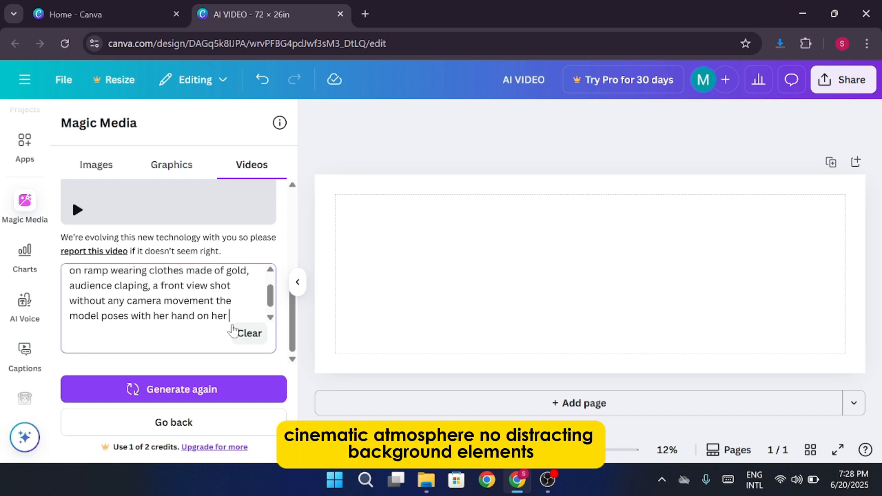
text(hip. the model is blo)
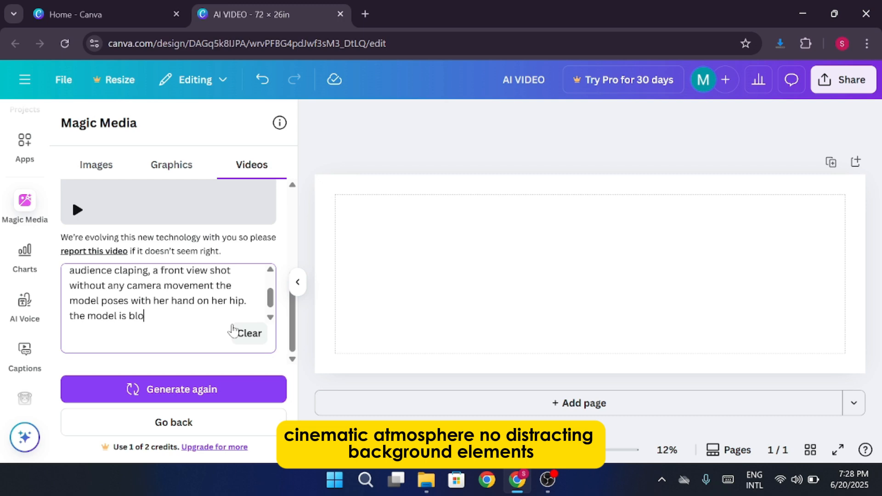
click(173, 390)
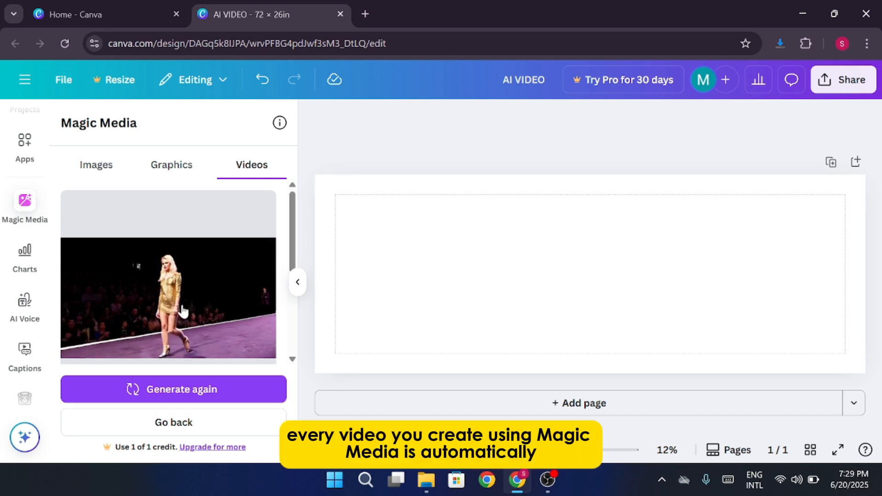
Insert the runway model video on the page and show the uploaded videos with the generated clips.
click(168, 304)
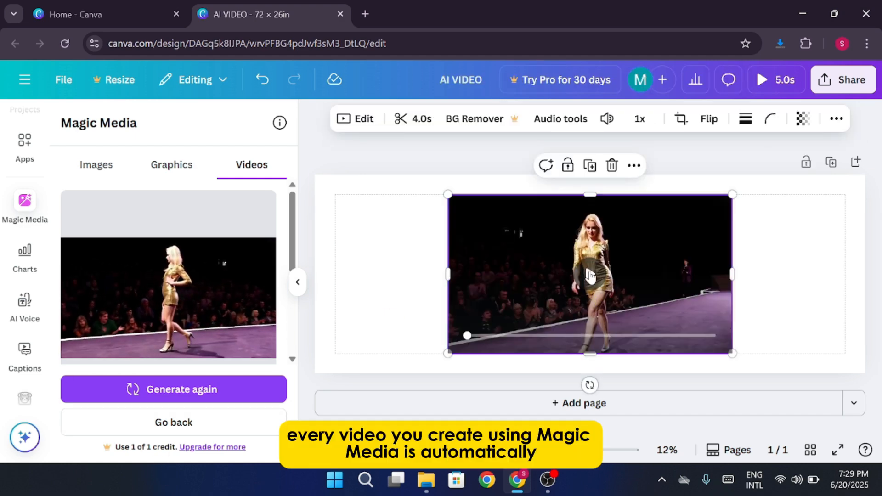
click(590, 280)
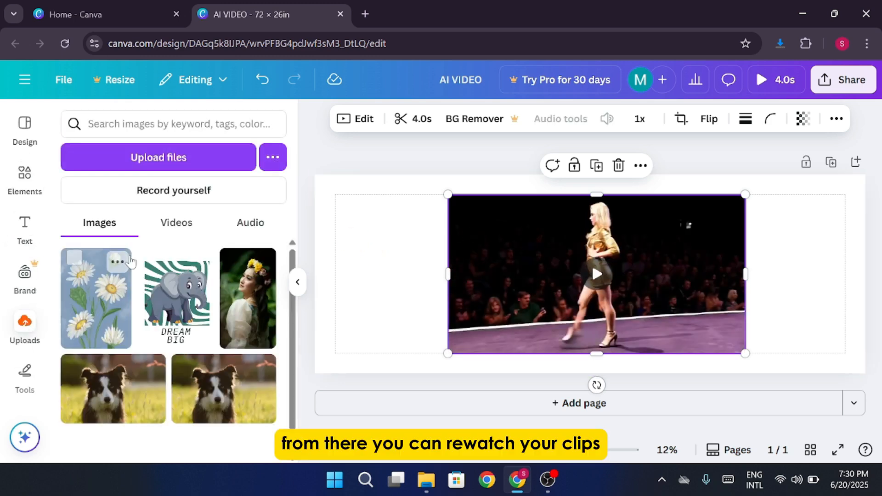
click(177, 222)
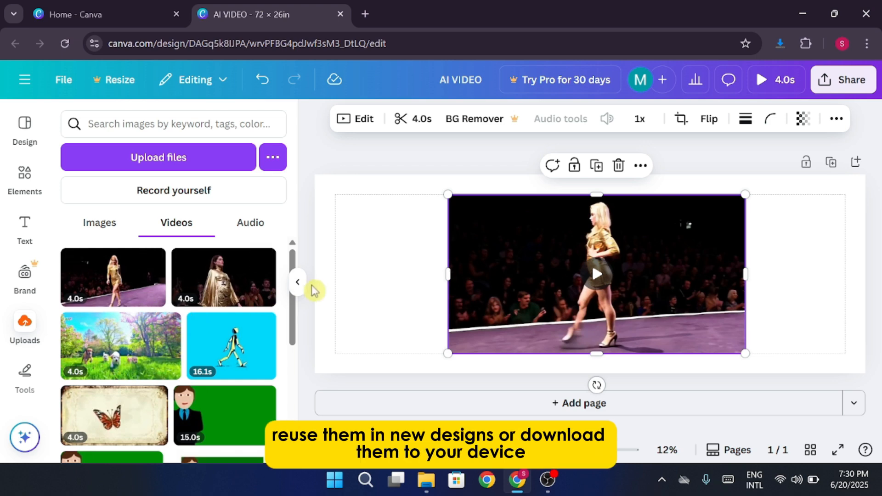